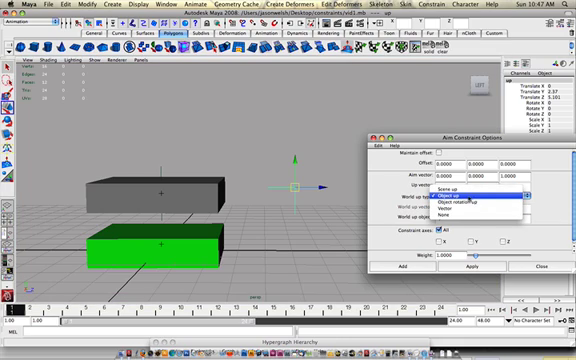
Step: Set the aim constraint's world up type to Object up, using the 'up' object
{"action": "left_click", "coordinate": [465, 195]}
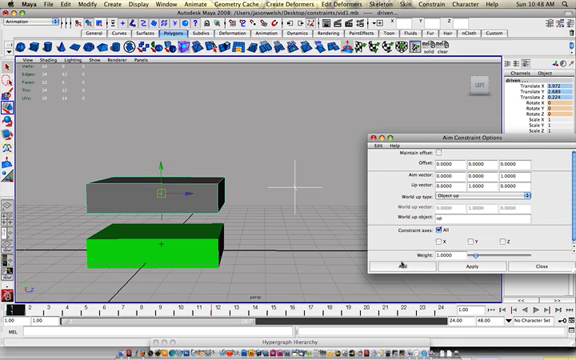
Step: Apply the object-up aim constraint to the gray box, then select the driver locator
{"action": "left_click", "coordinate": [476, 267]}
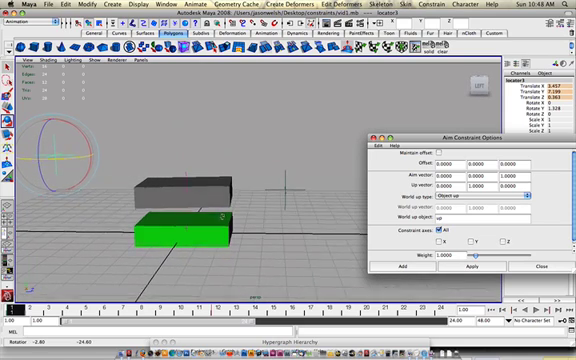
{"action": "left_click", "coordinate": [170, 222]}
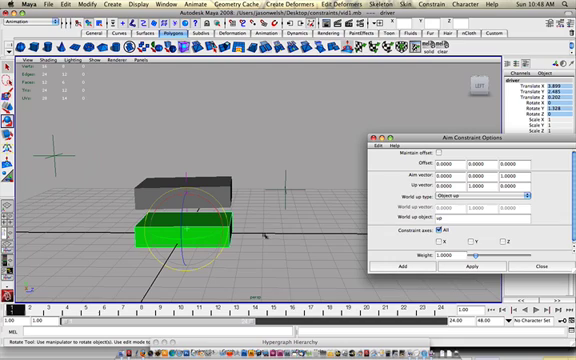